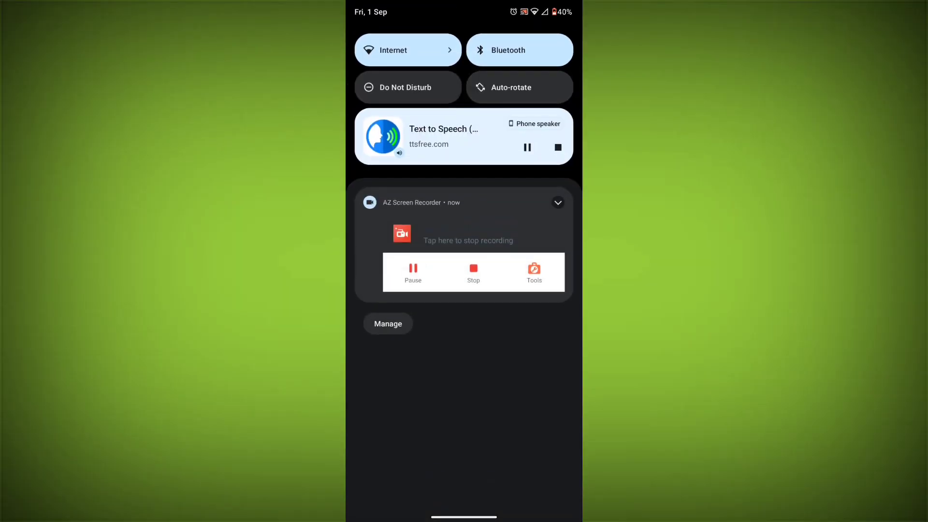
# - View network connections via the Internet tile: Tp link Wi-Fi connected, JIO 4G without connection
pyautogui.click(407, 49)
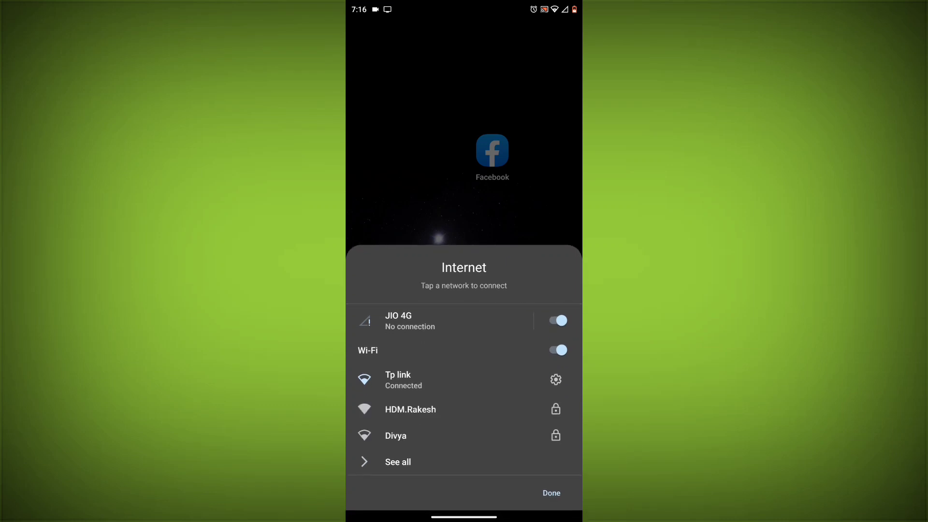
# - Dismiss the Internet panel and launch Facebook from the home screen to its feed
pyautogui.click(550, 492)
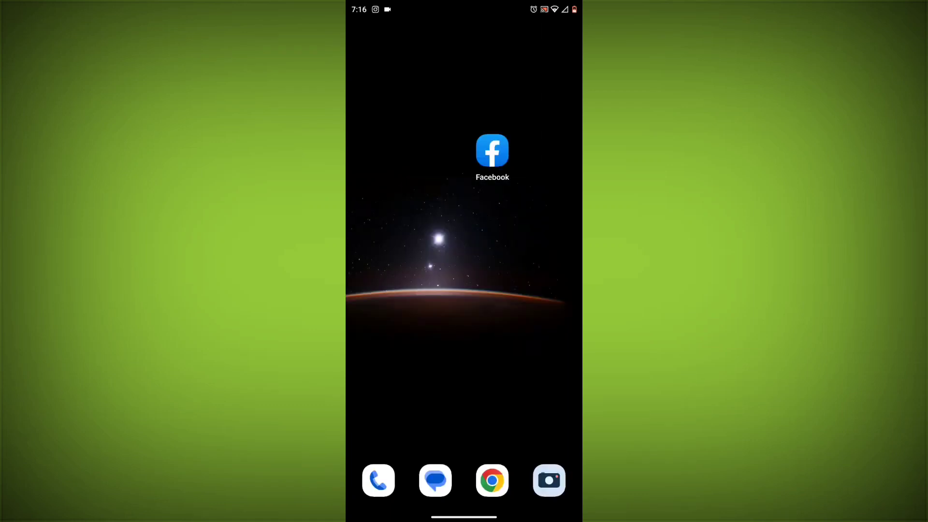
pyautogui.click(492, 151)
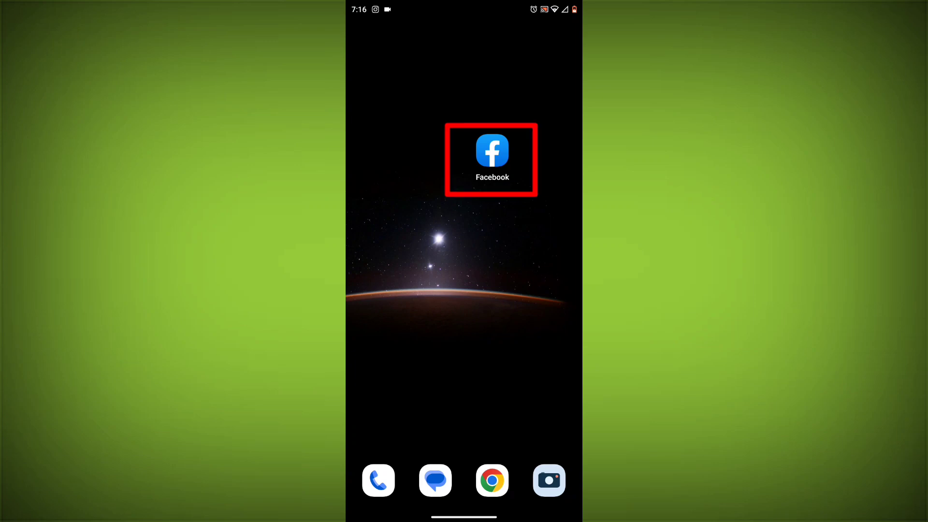
pyautogui.click(492, 151)
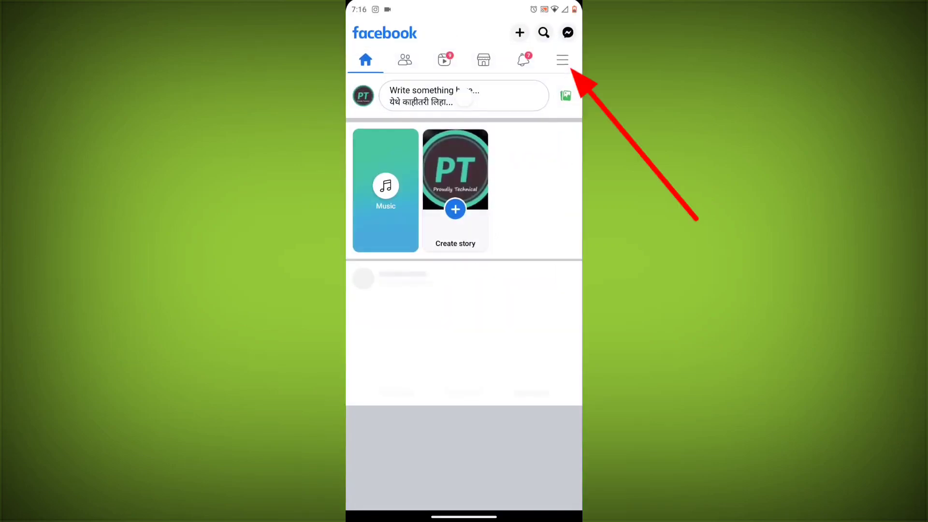
# - Log out of Facebook from the main menu, choosing 'No, log out now' over Accounts Center setup
pyautogui.click(561, 59)
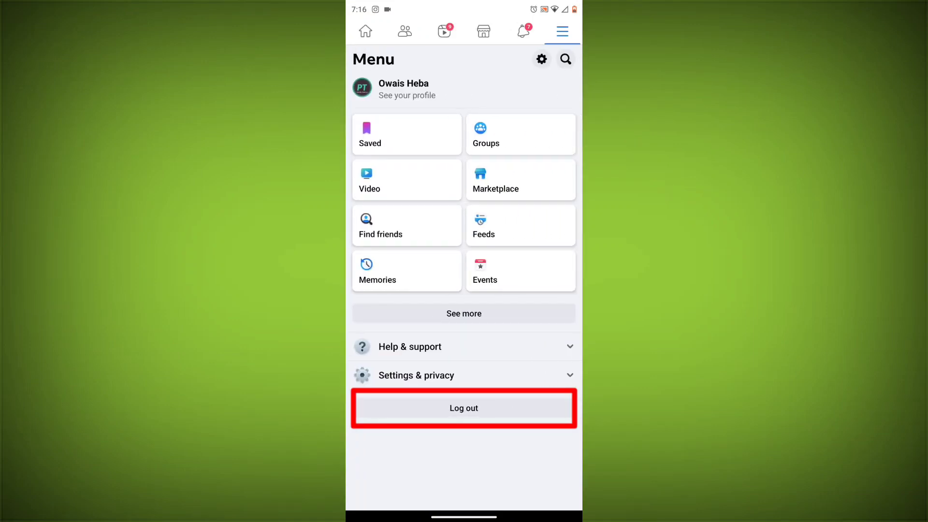
pyautogui.click(463, 407)
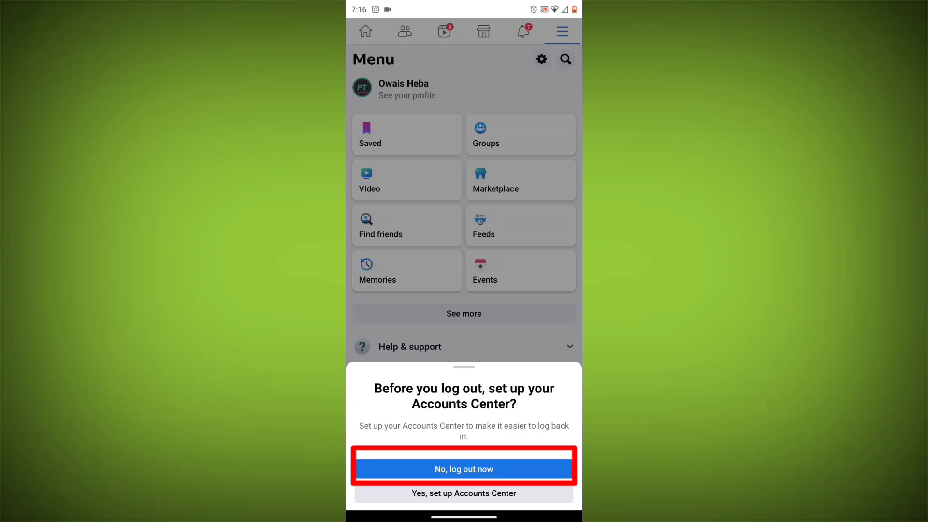
pyautogui.click(463, 469)
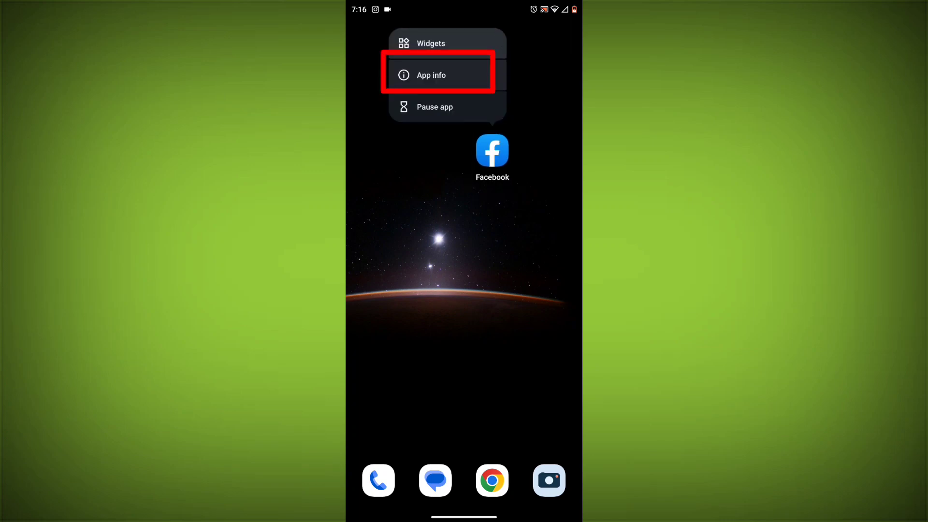
# - From Facebook's App info, clear its cache and storage under Storage & cache
pyautogui.click(431, 74)
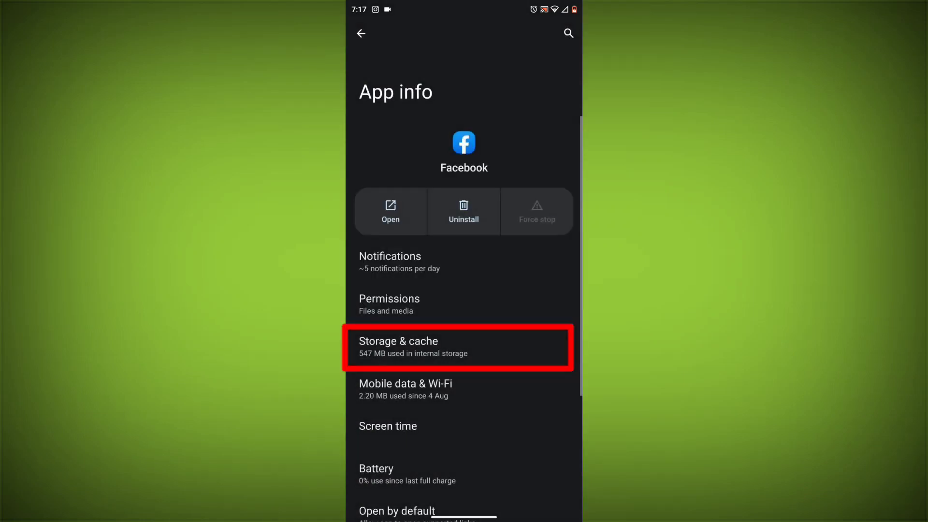
pyautogui.click(457, 347)
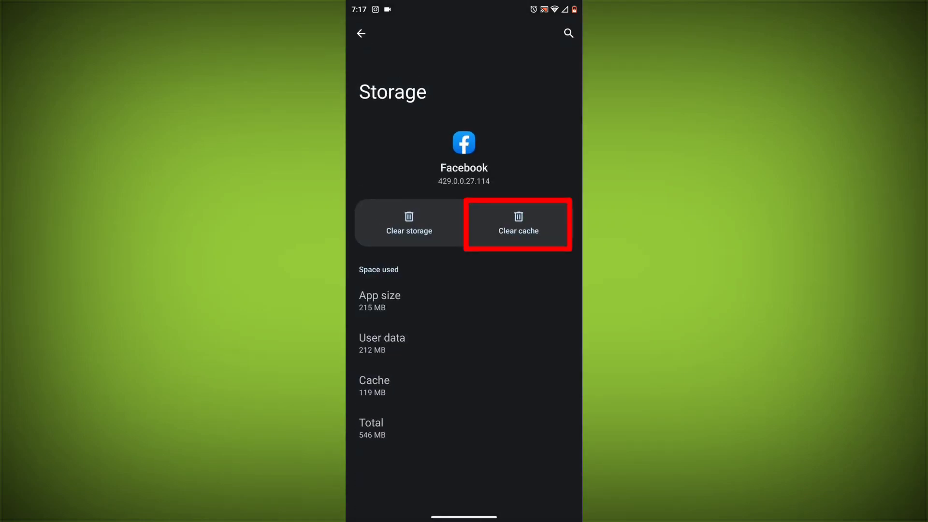
pyautogui.click(518, 223)
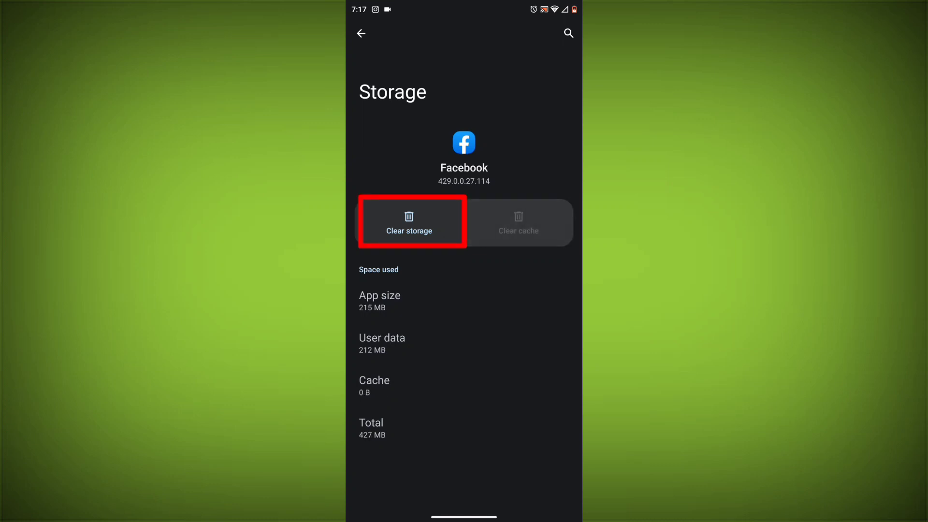
pyautogui.click(408, 222)
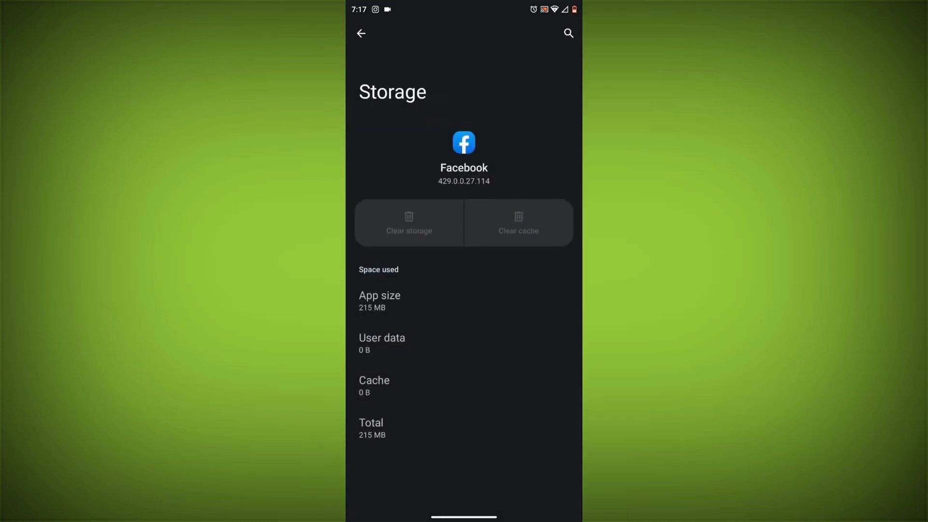
# - Review Facebook's app permissions, noting calendar access is not allowed
pyautogui.click(360, 33)
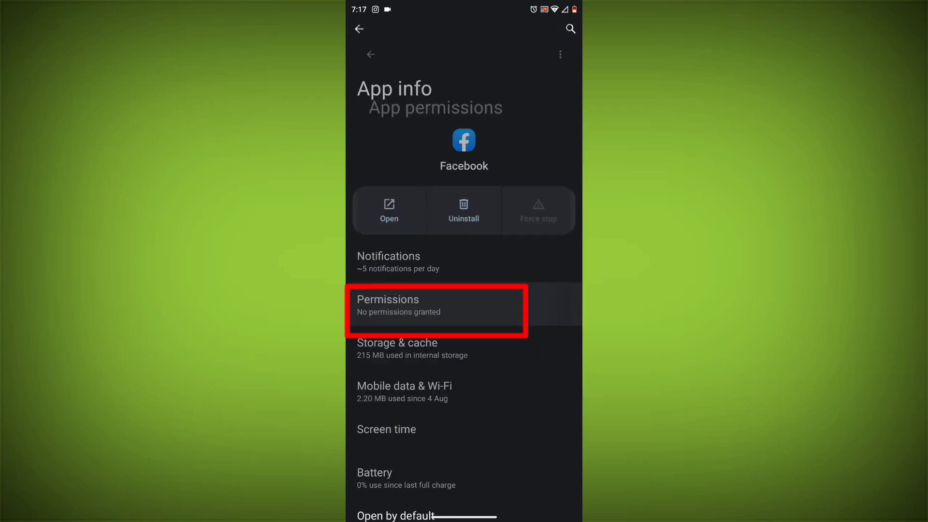
pyautogui.click(434, 304)
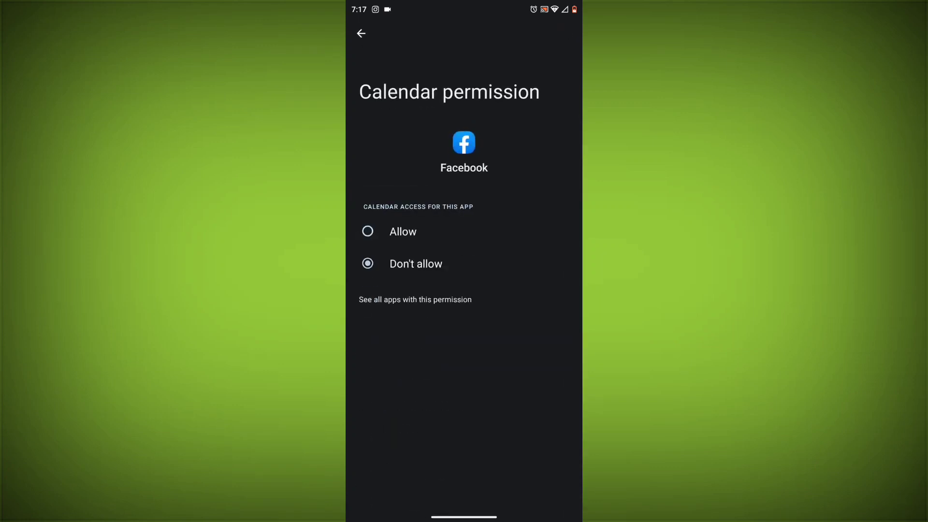
pyautogui.click(361, 34)
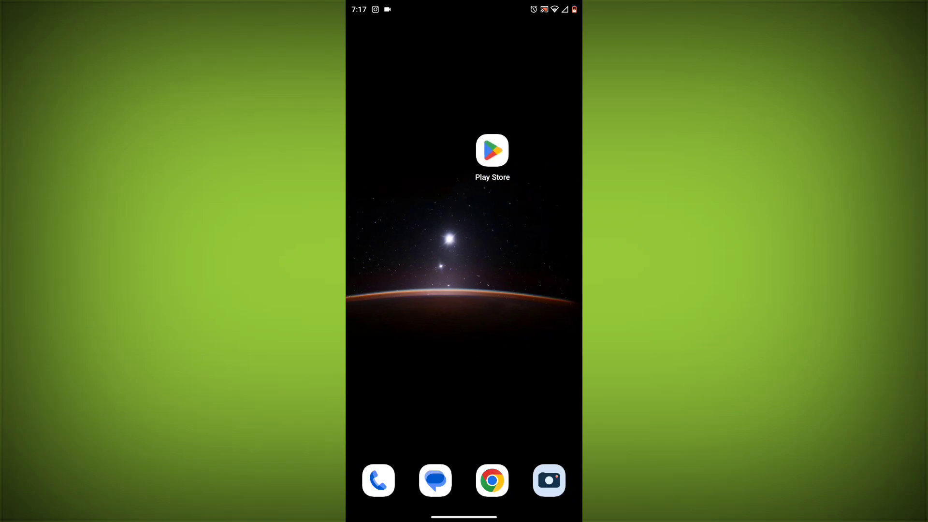
# - Launch the Google Play Store from the home screen
pyautogui.click(492, 152)
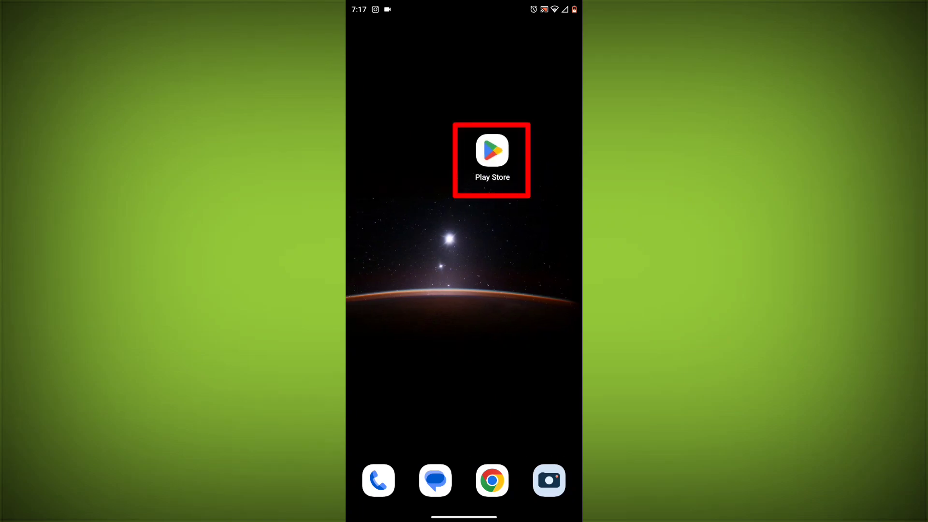
pyautogui.click(491, 151)
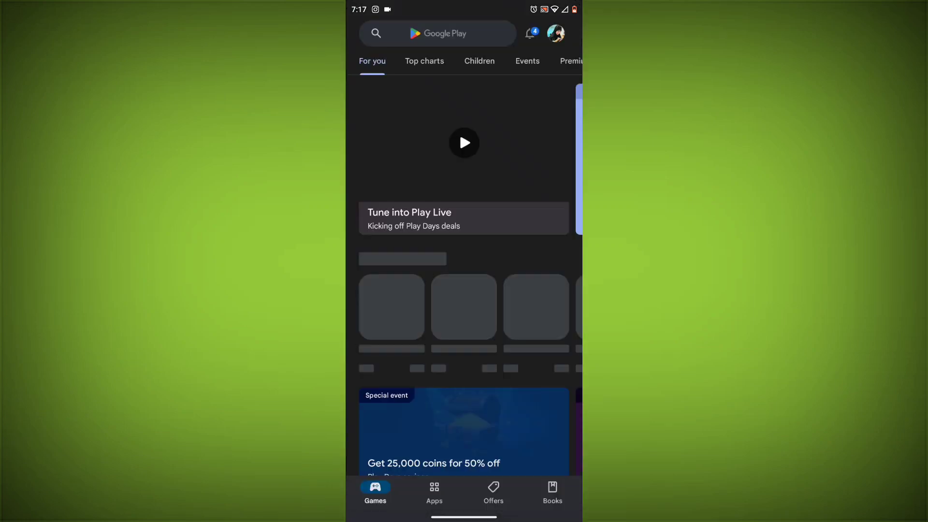
# - Search the Play Store for 'facebook' via the 'fa' suggestion to list the Facebook app
pyautogui.write('fa')
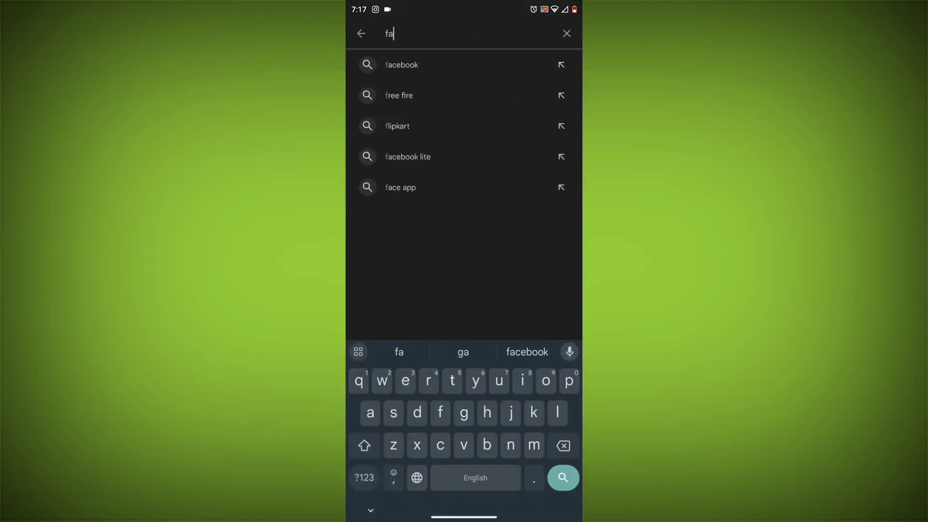
pyautogui.click(402, 65)
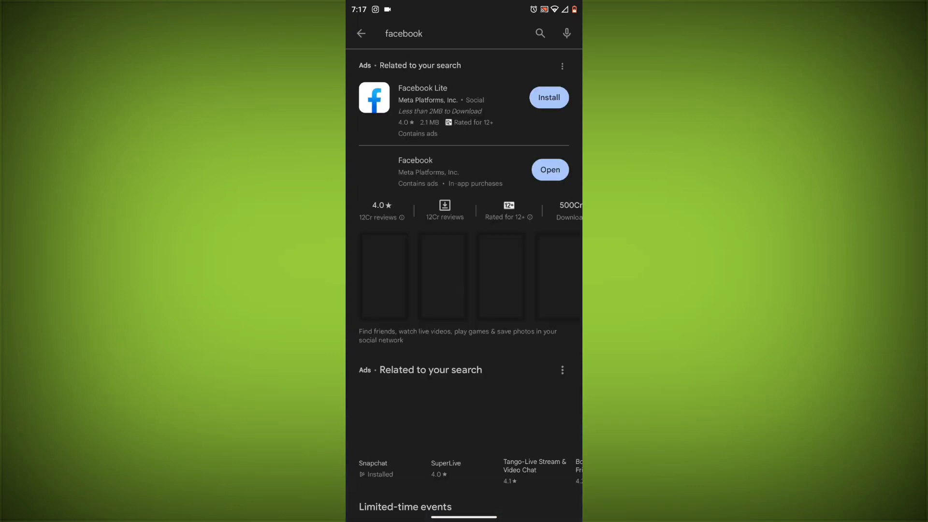